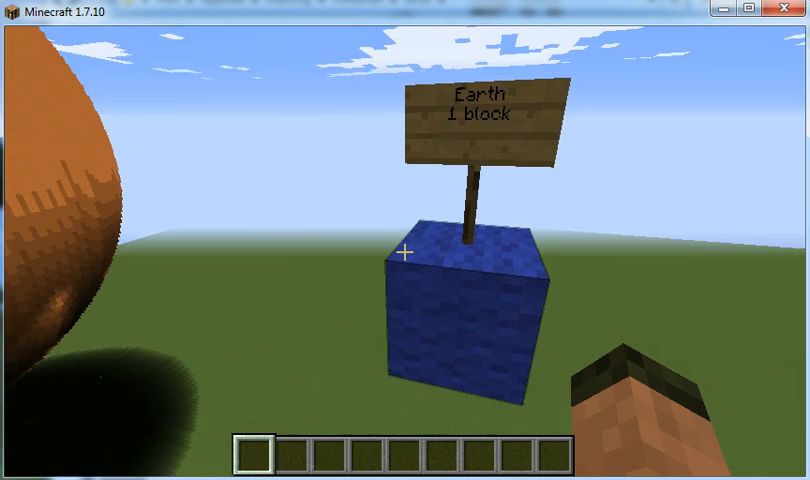
pyautogui.moveTo(405, 252)
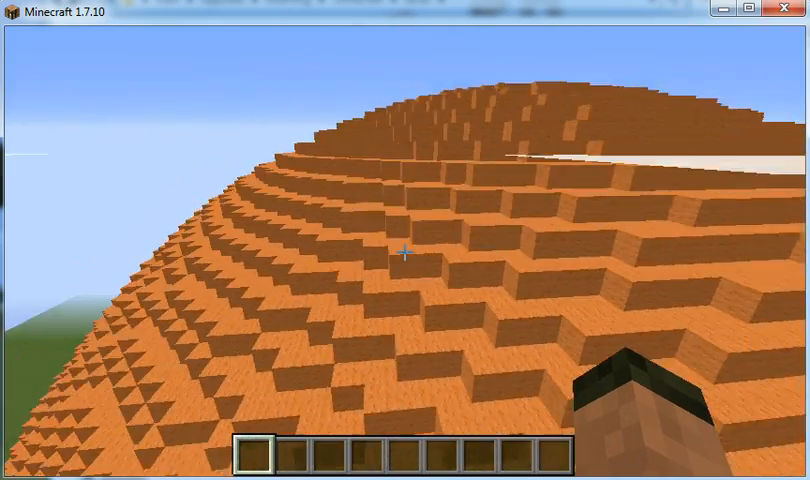
pyautogui.moveTo(401, 252)
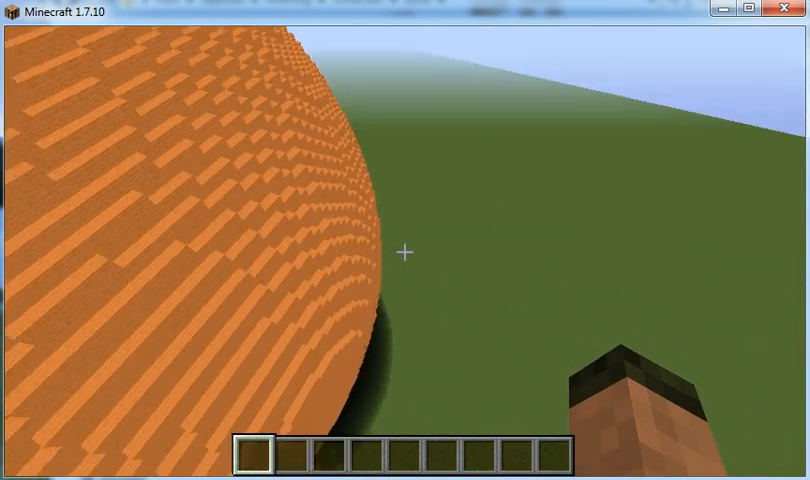
pyautogui.moveTo(406, 252)
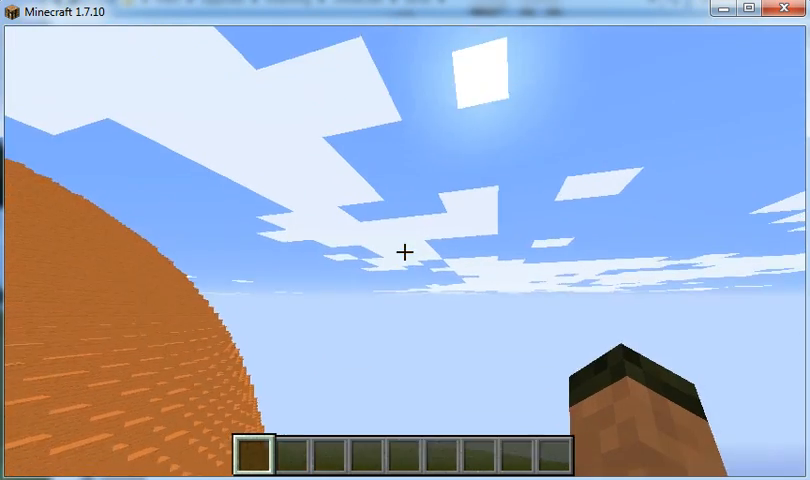
pyautogui.moveTo(405, 251)
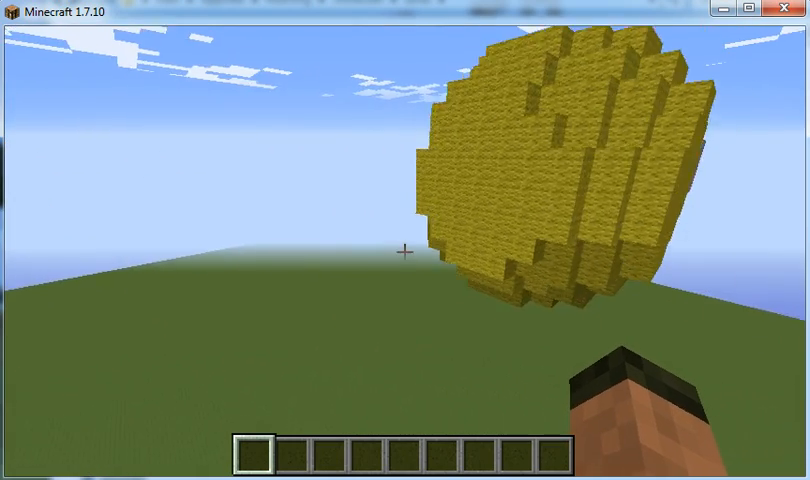
pyautogui.moveTo(405, 250)
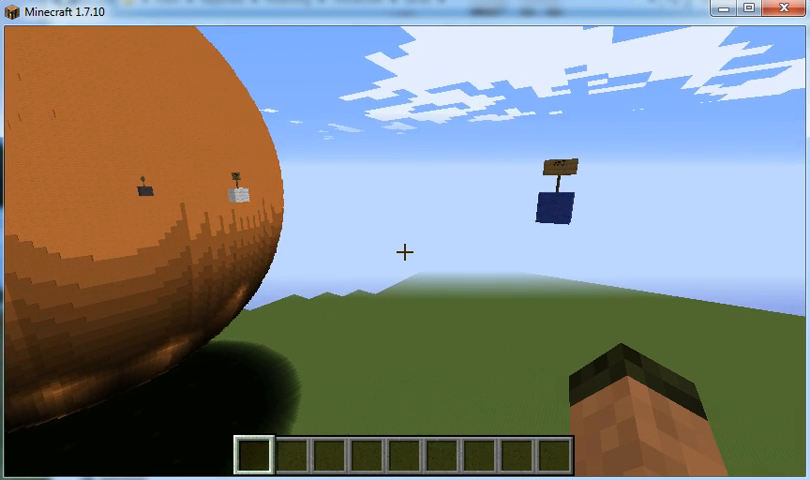
# Step: Leave Minecraft and show solarsystem.py's sun diameter and planet table constants in IDLE
pyautogui.press('Escape')
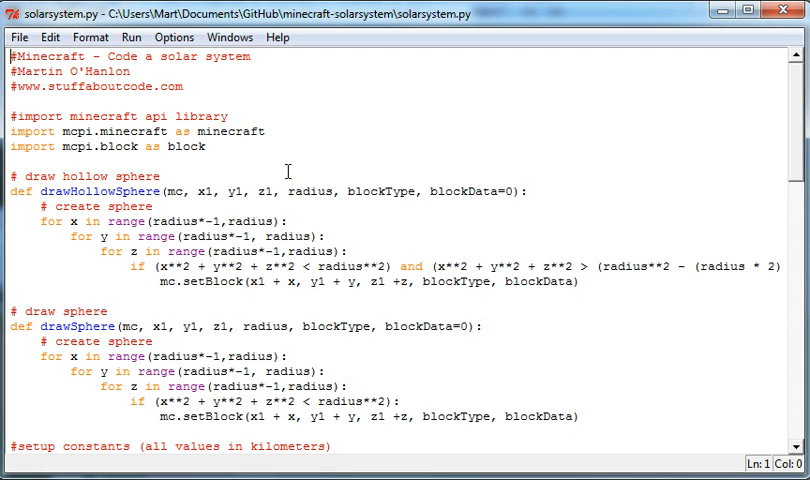
pyautogui.moveTo(10, 168)
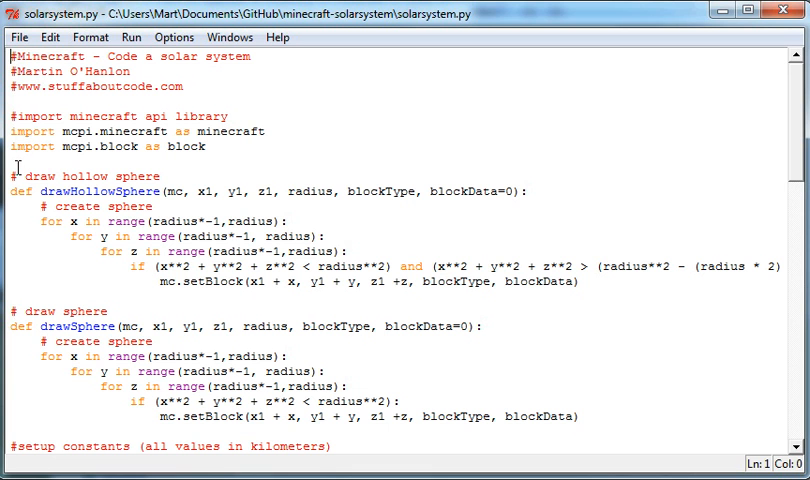
pyautogui.moveTo(14, 175); pyautogui.dragTo(345, 386)
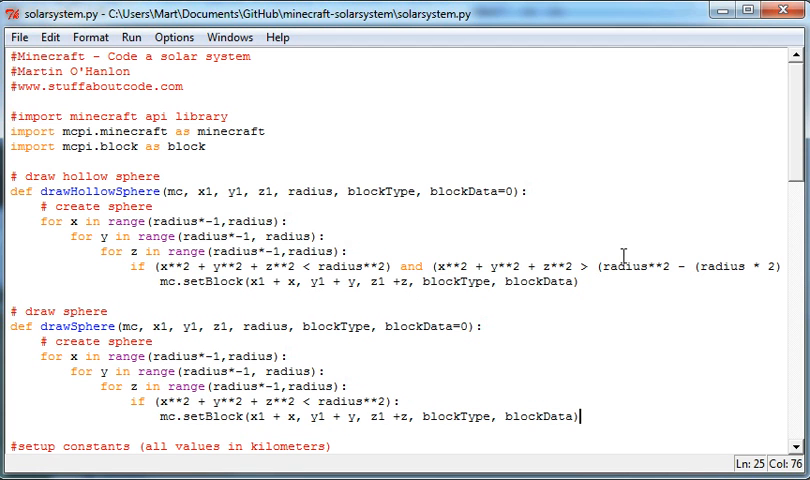
pyautogui.moveTo(788, 160)
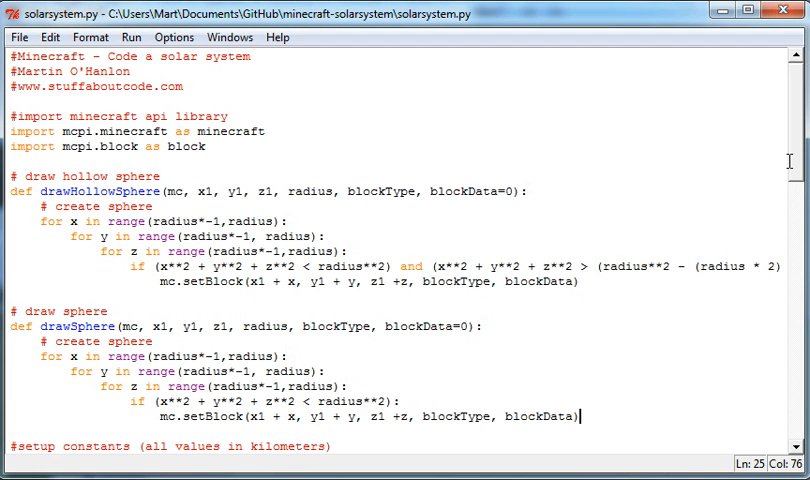
pyautogui.moveTo(795, 168)
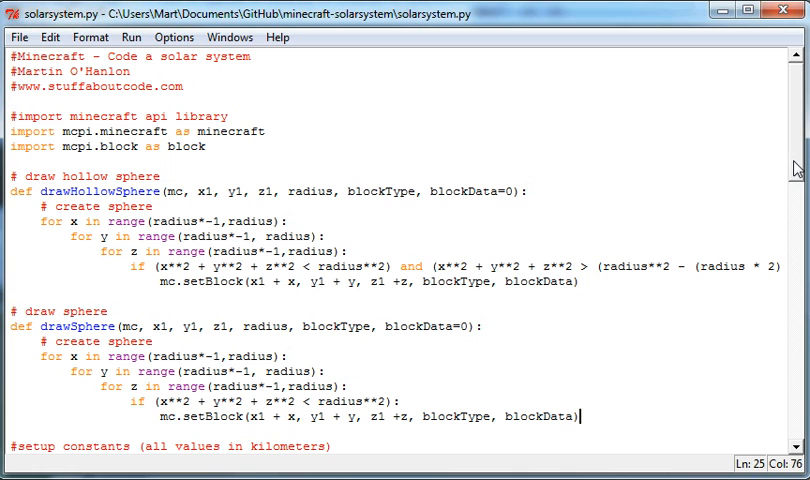
pyautogui.scroll(-3)
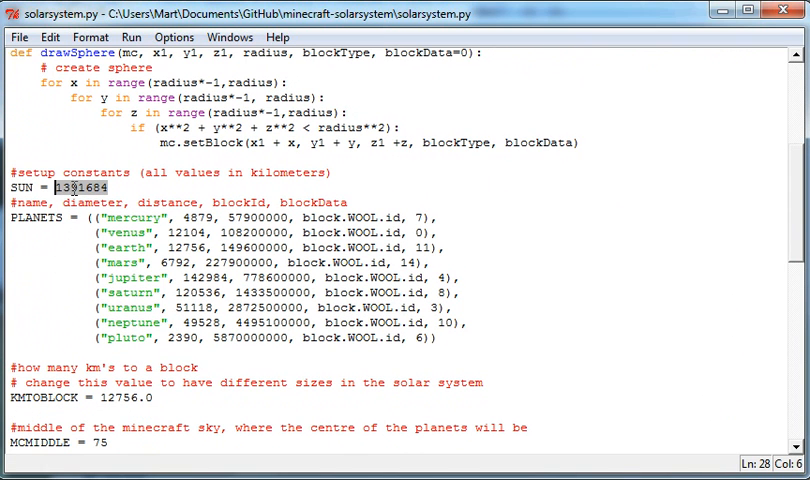
pyautogui.click(117, 187)
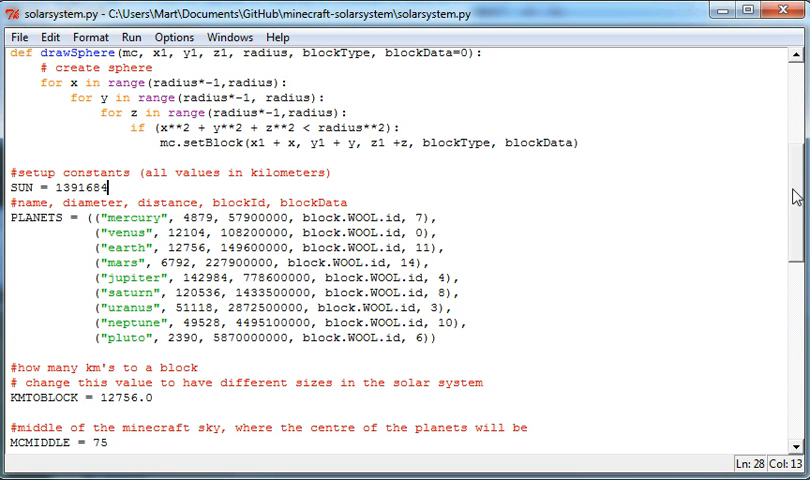
pyautogui.scroll(-3)
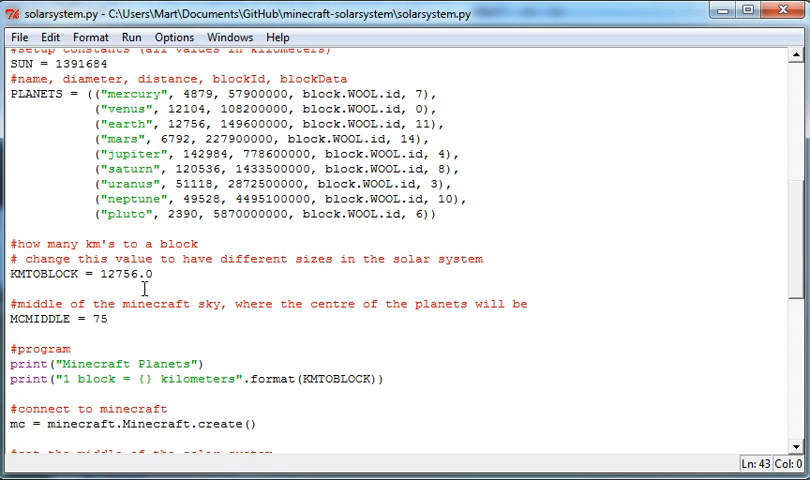
pyautogui.scroll(-3)
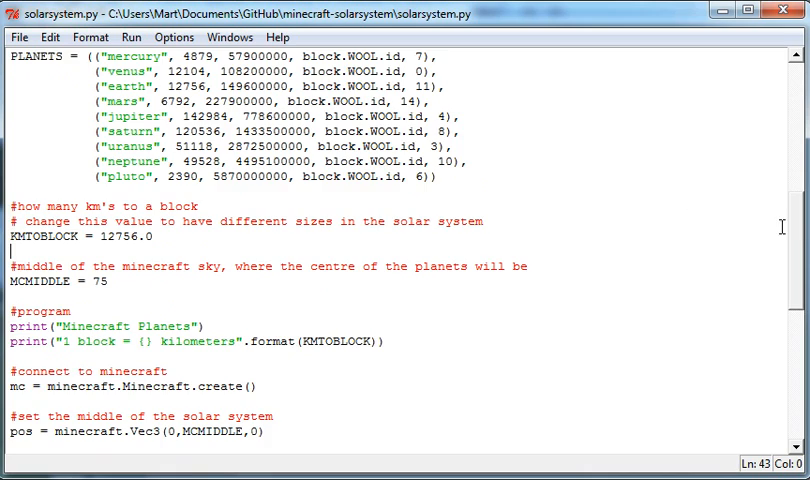
pyautogui.scroll(-3)
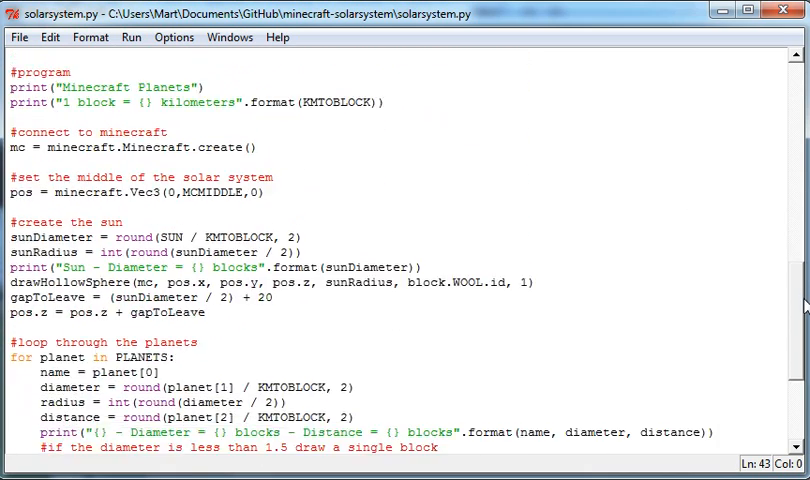
pyautogui.scroll(-3)
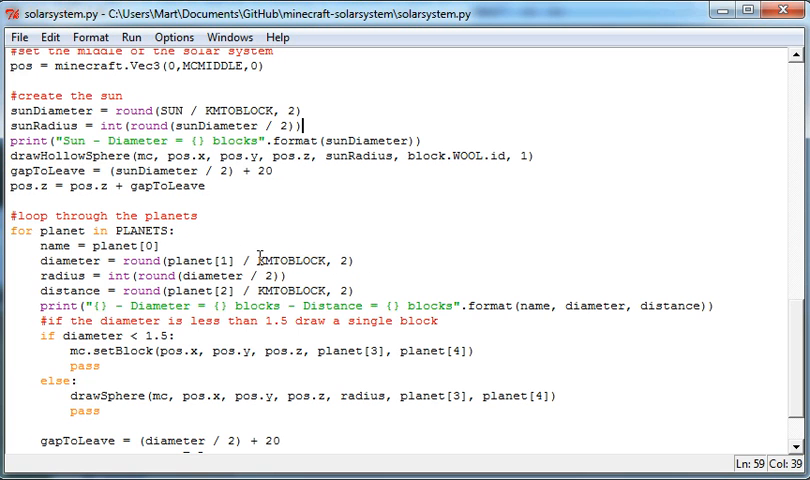
pyautogui.scroll(-3)
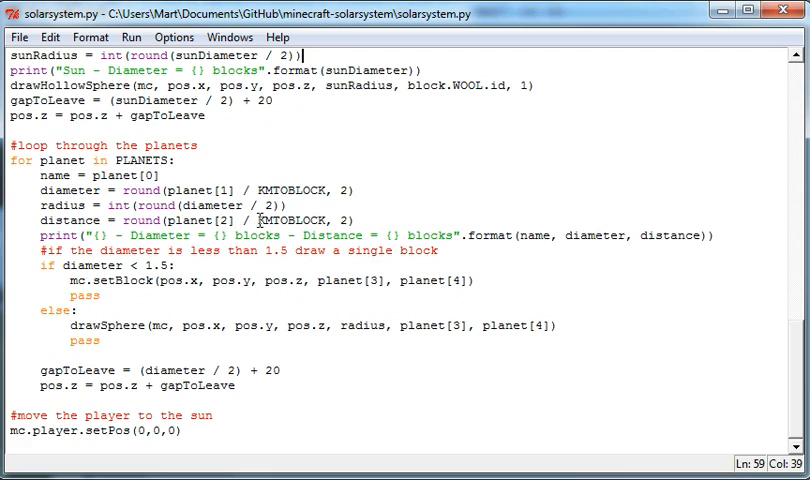
pyautogui.moveTo(802, 375)
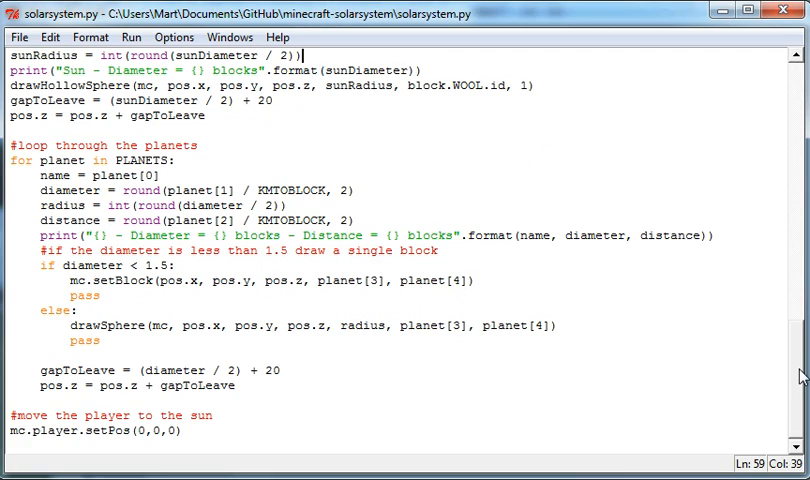
pyautogui.scroll(3)
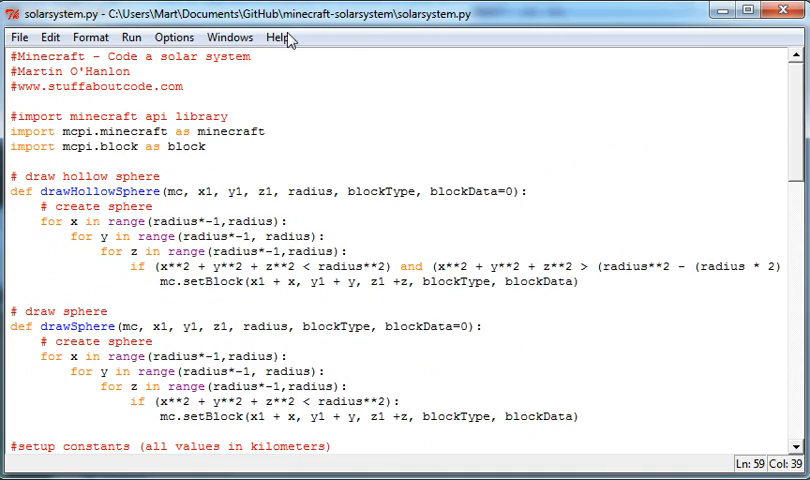